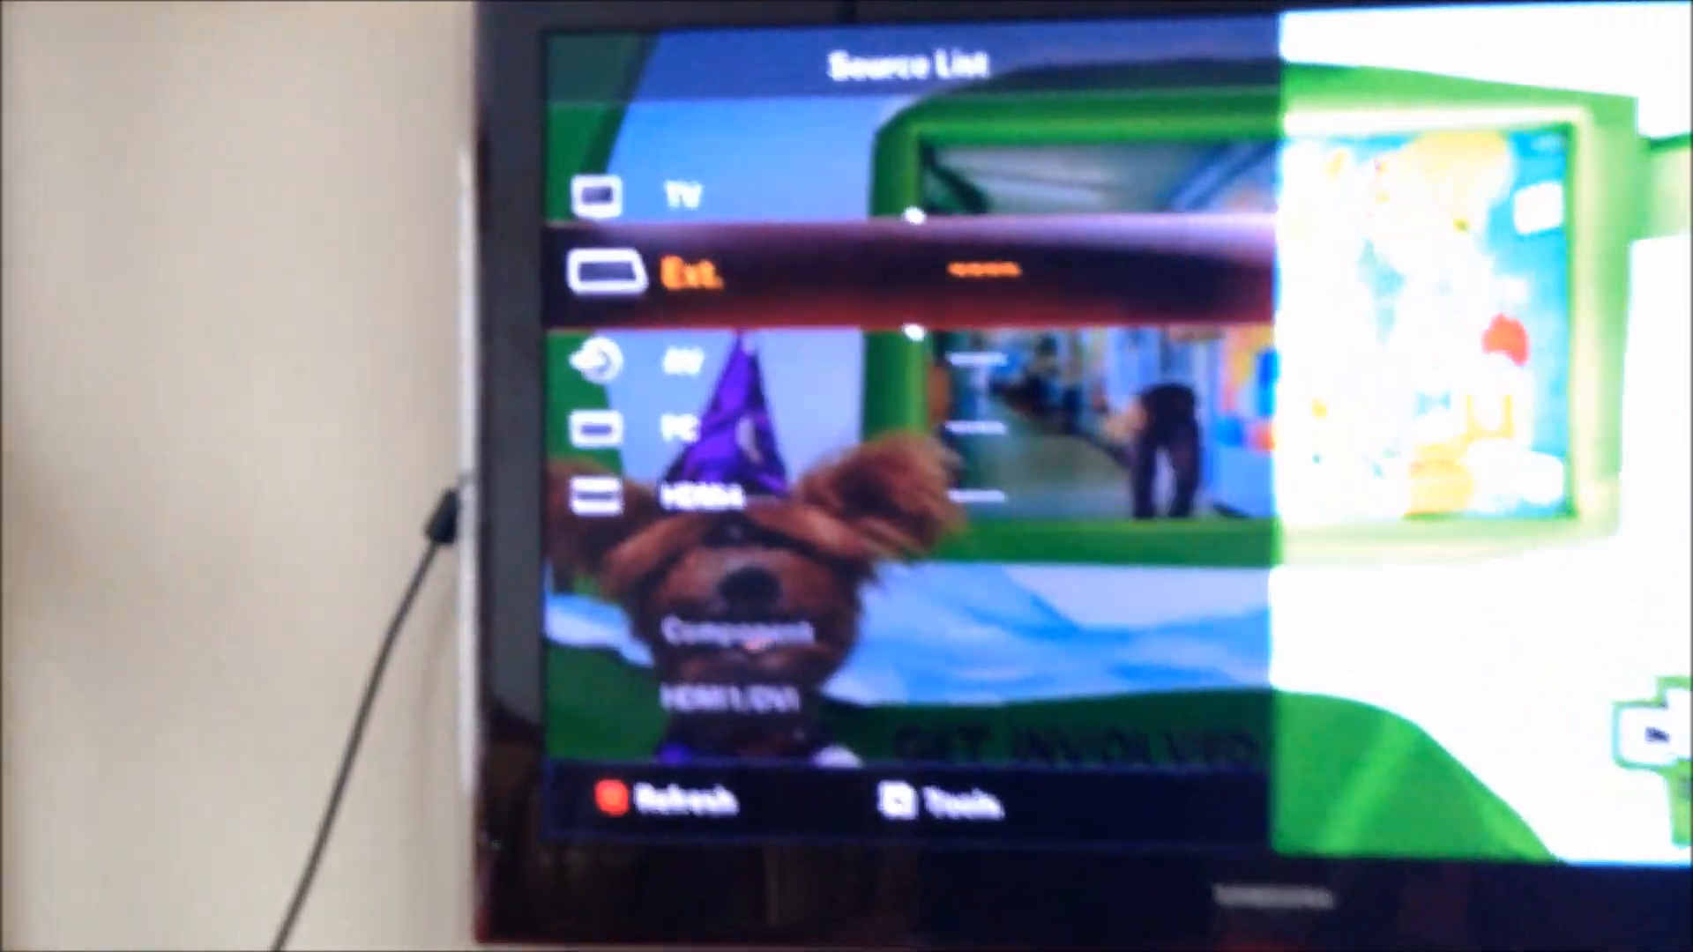
- Step down through the TV's input sources to the laptop's HDMI input
key("down")
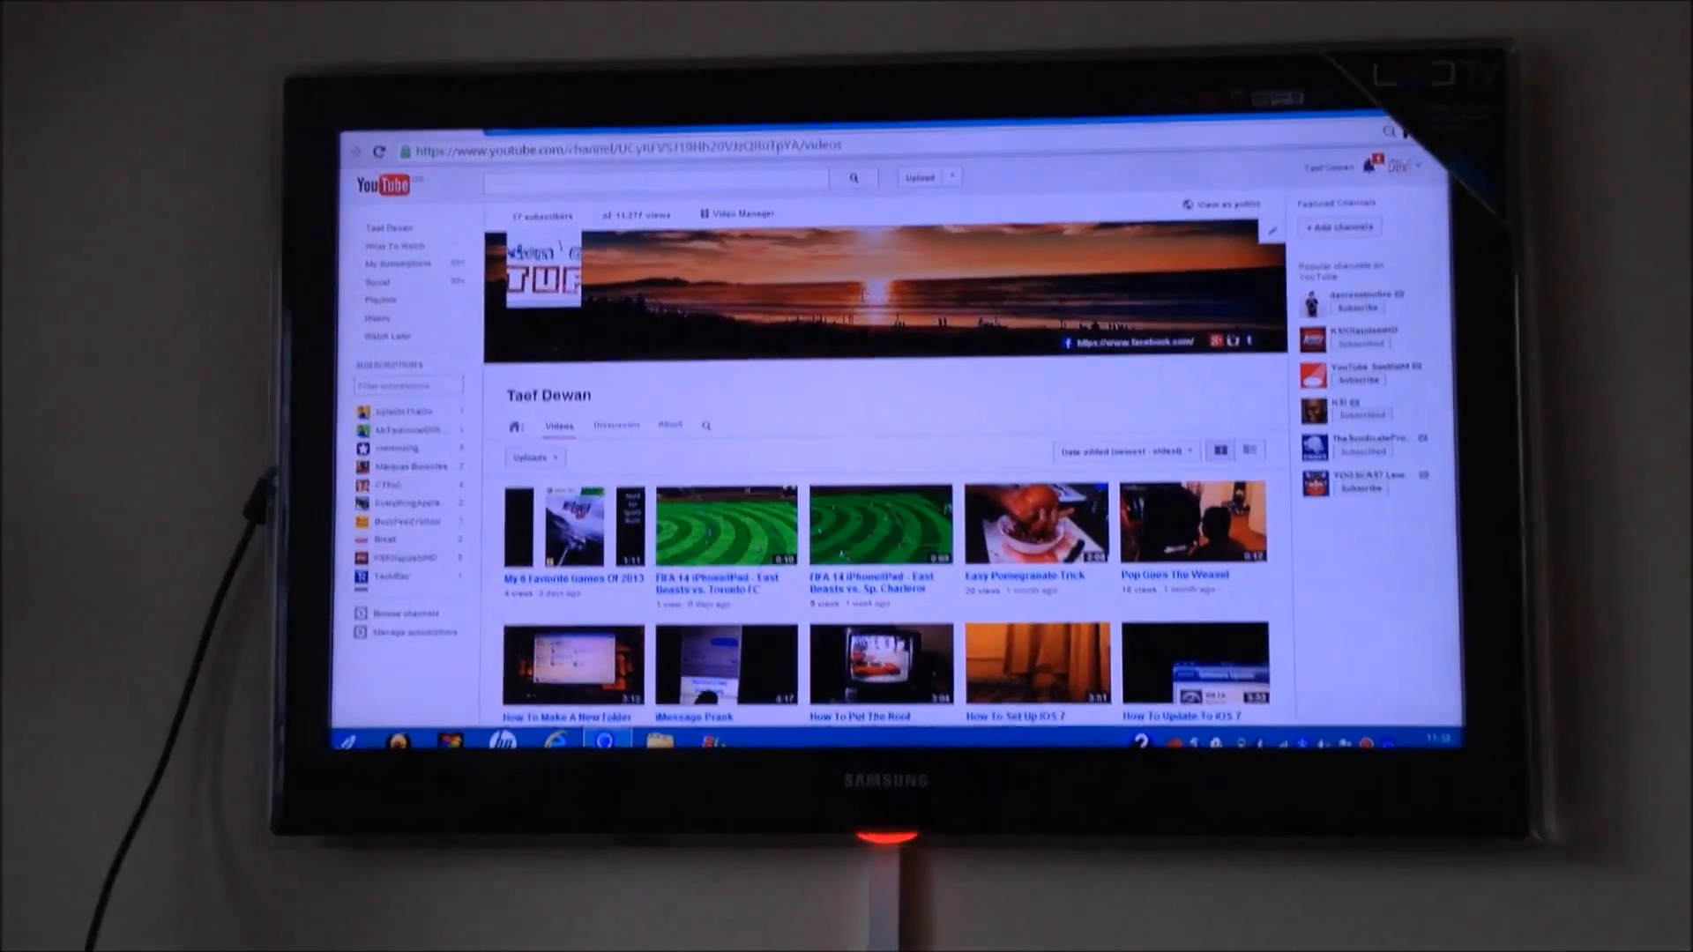
- Scroll the channel's uploads and start playing 'My 6 Favorite Games Of 2013'
scroll("down", 3)
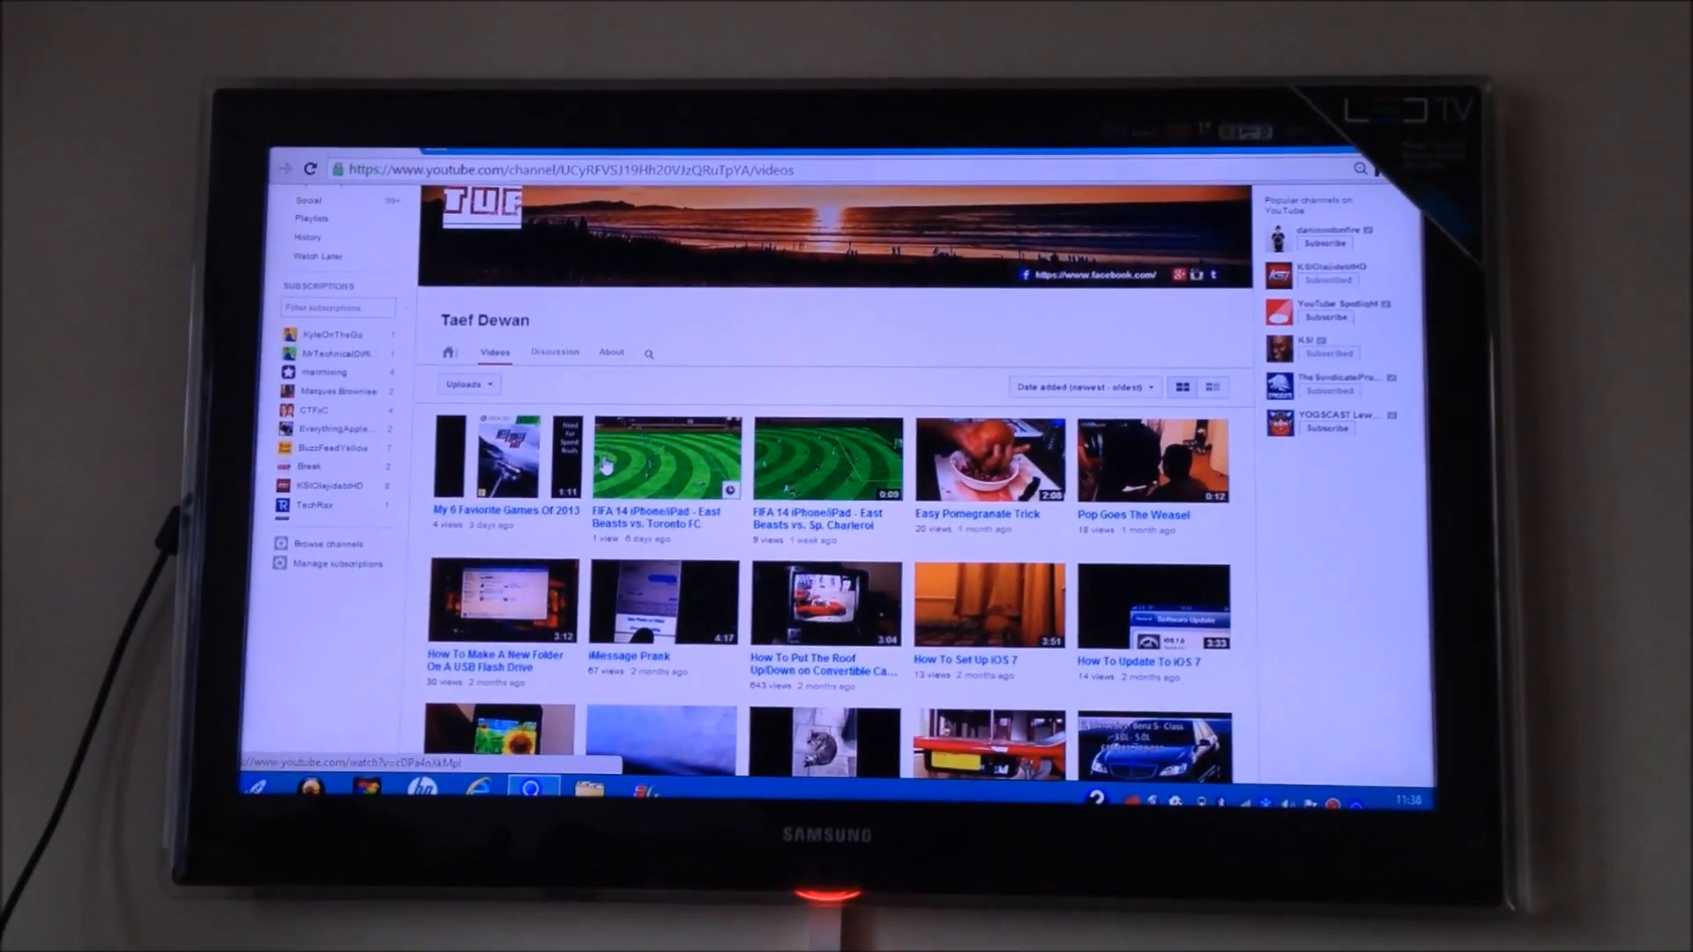
left_click(500, 452)
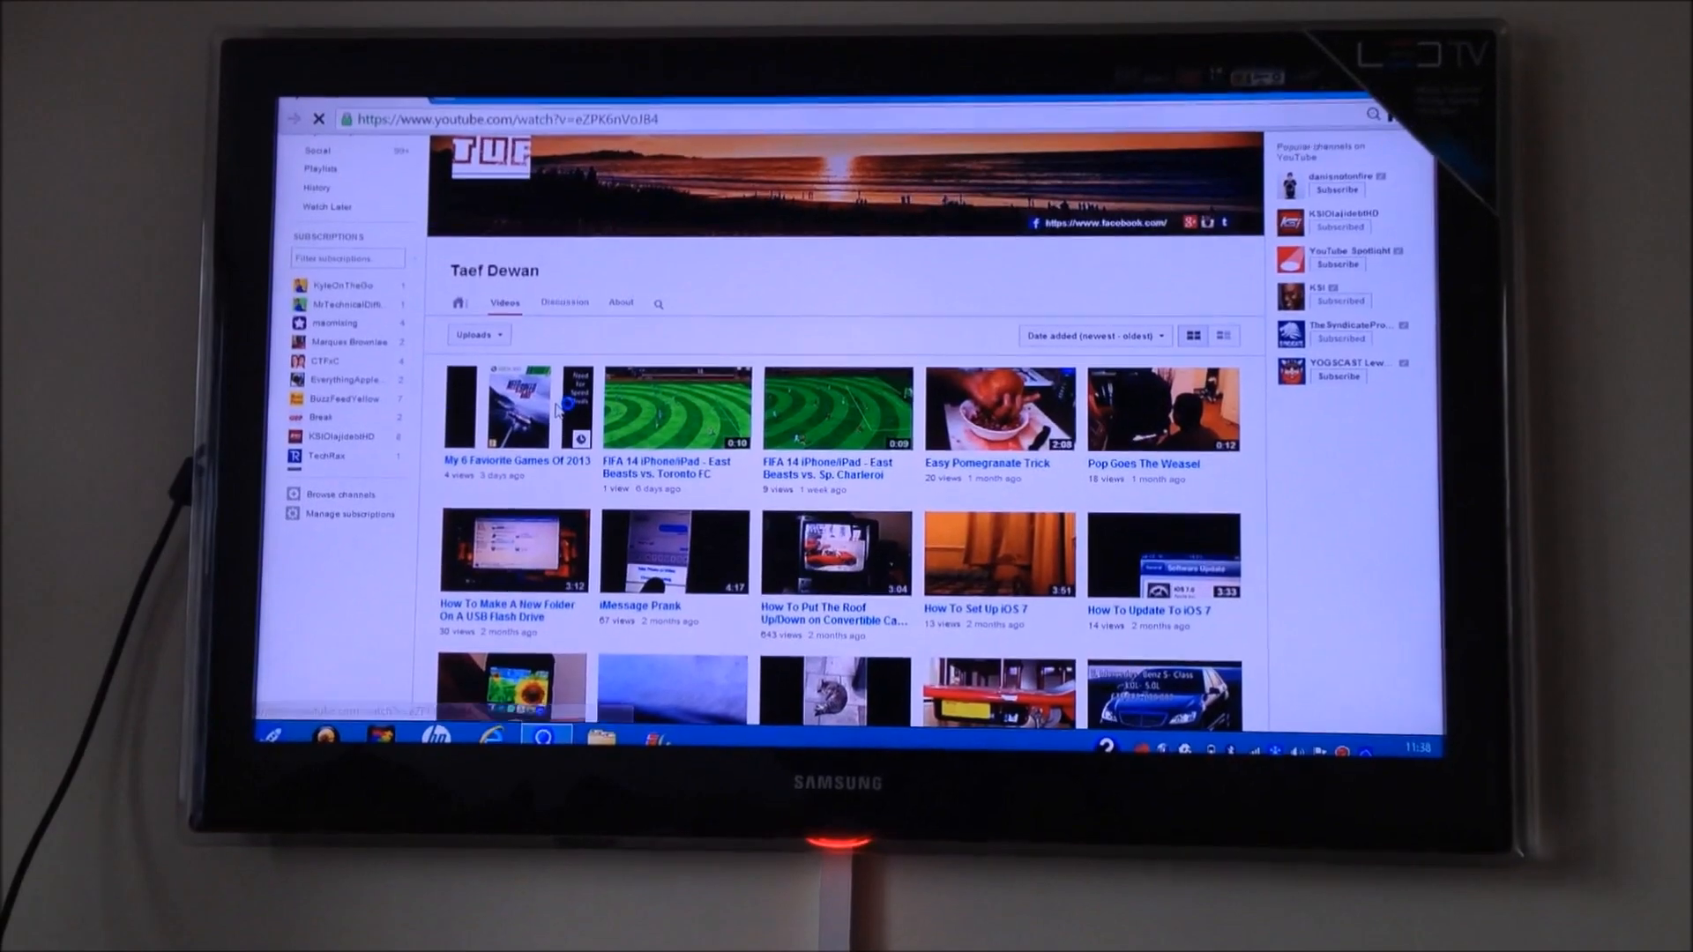
left_click(515, 408)
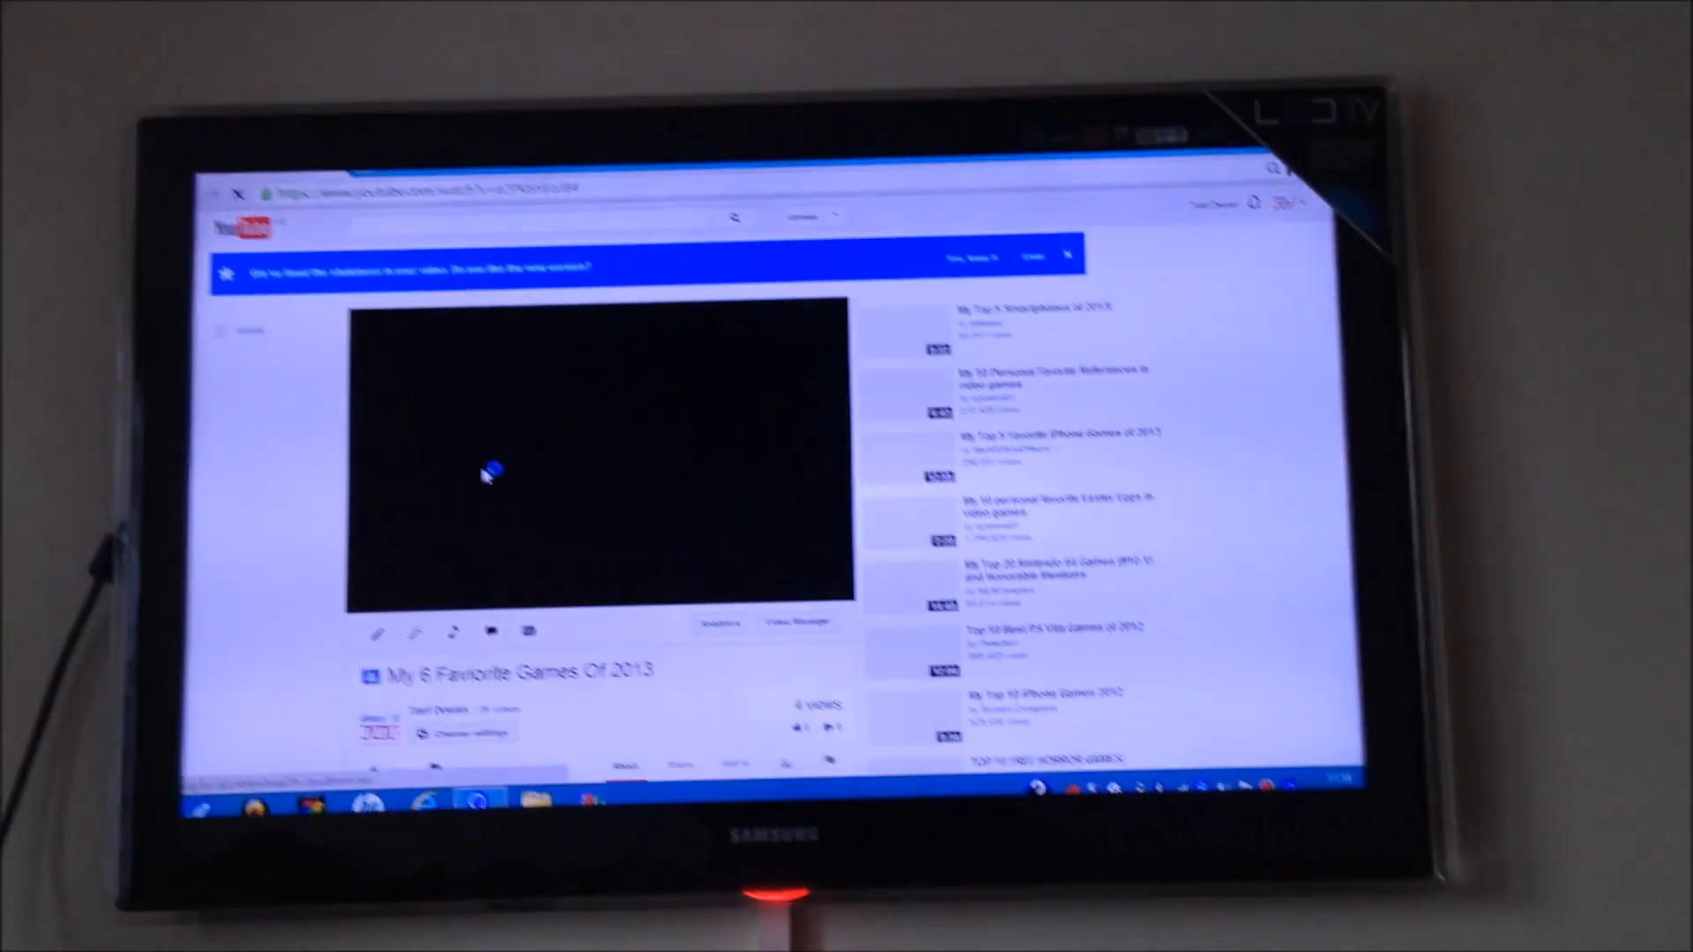